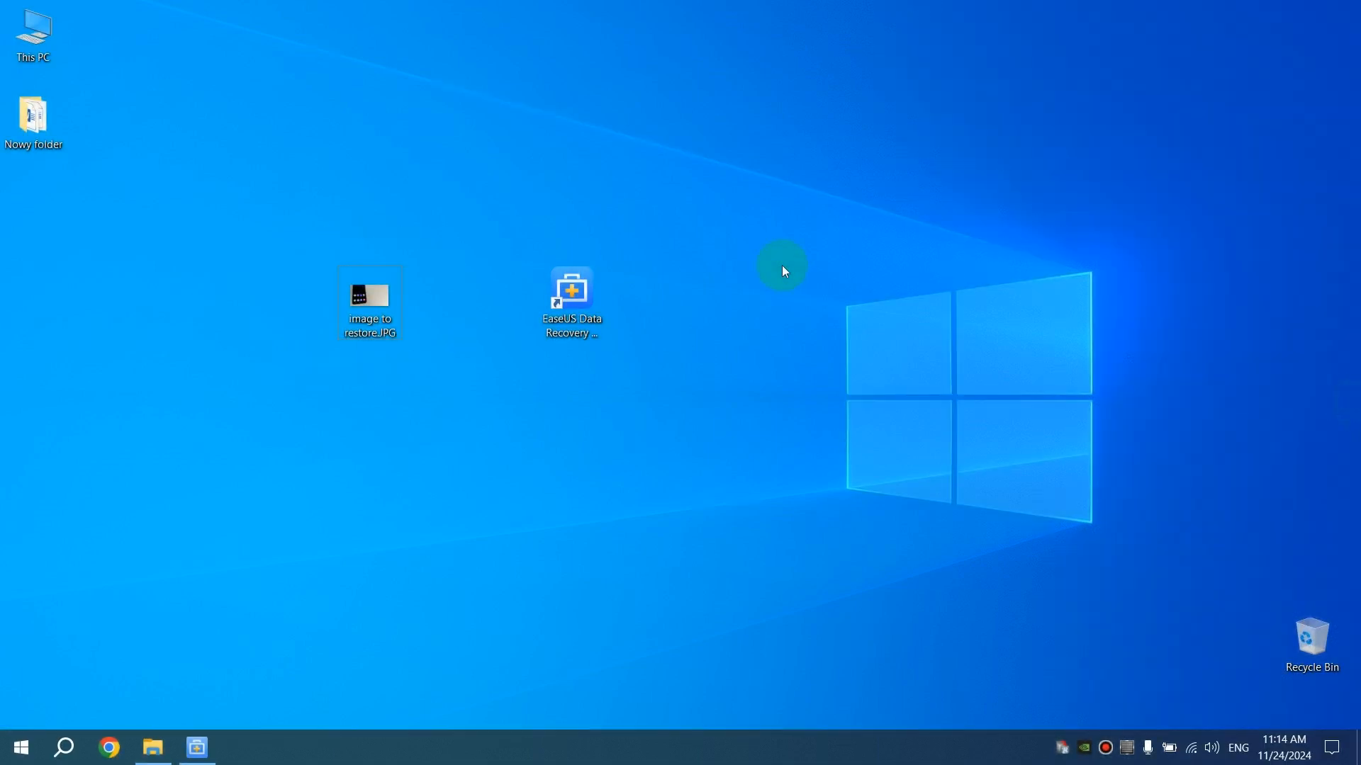
Step: Delete 'image to restore.JPG' from the desktop and empty the Recycle Bin
{"action": "left_click", "coordinate": [370, 298]}
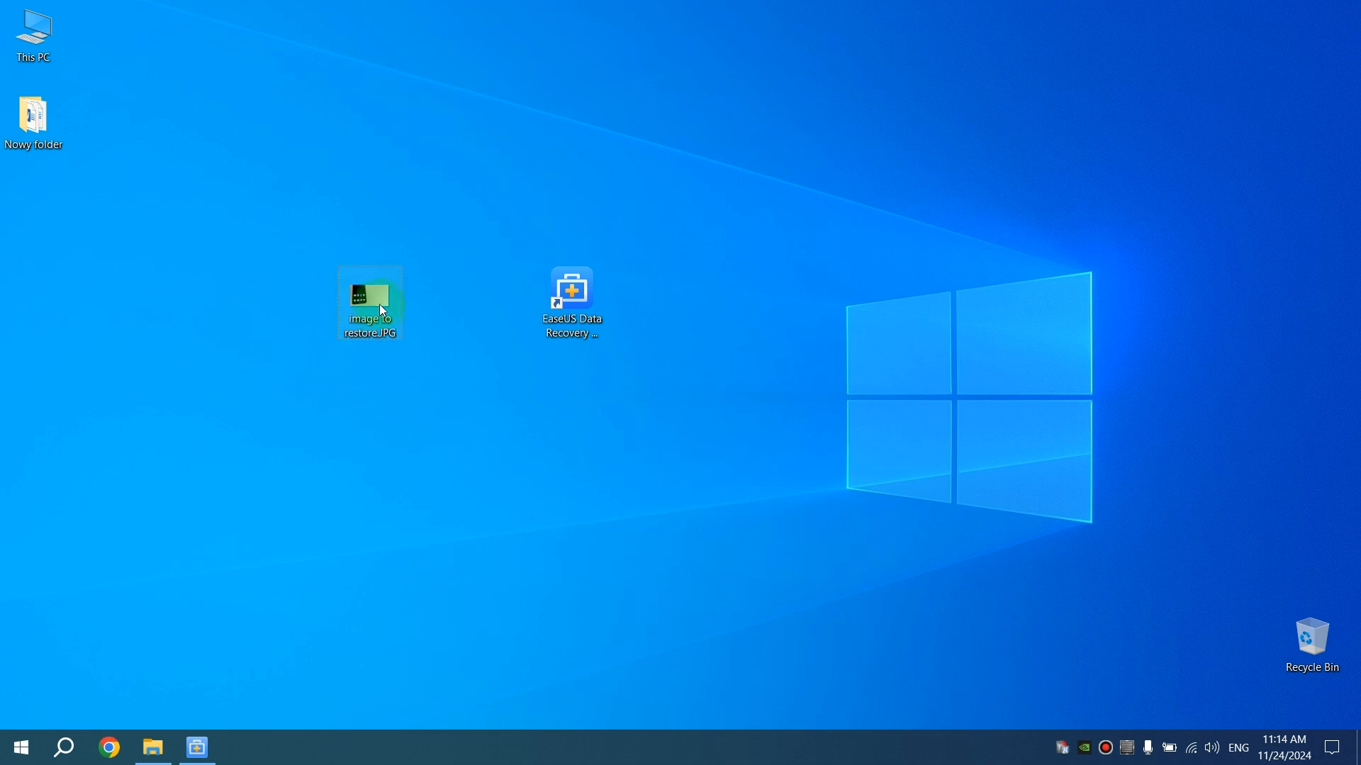
{"action": "right_click", "coordinate": [370, 304]}
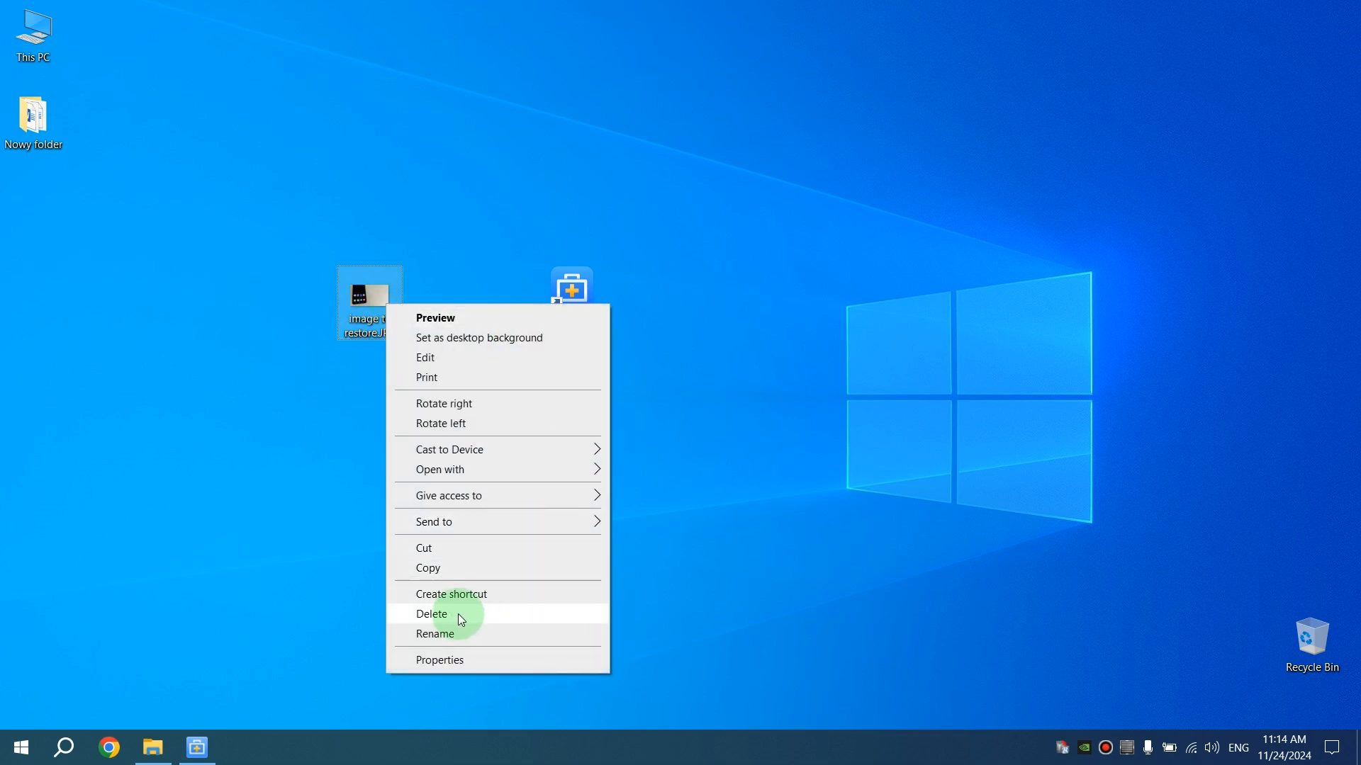
{"action": "left_click", "coordinate": [452, 614]}
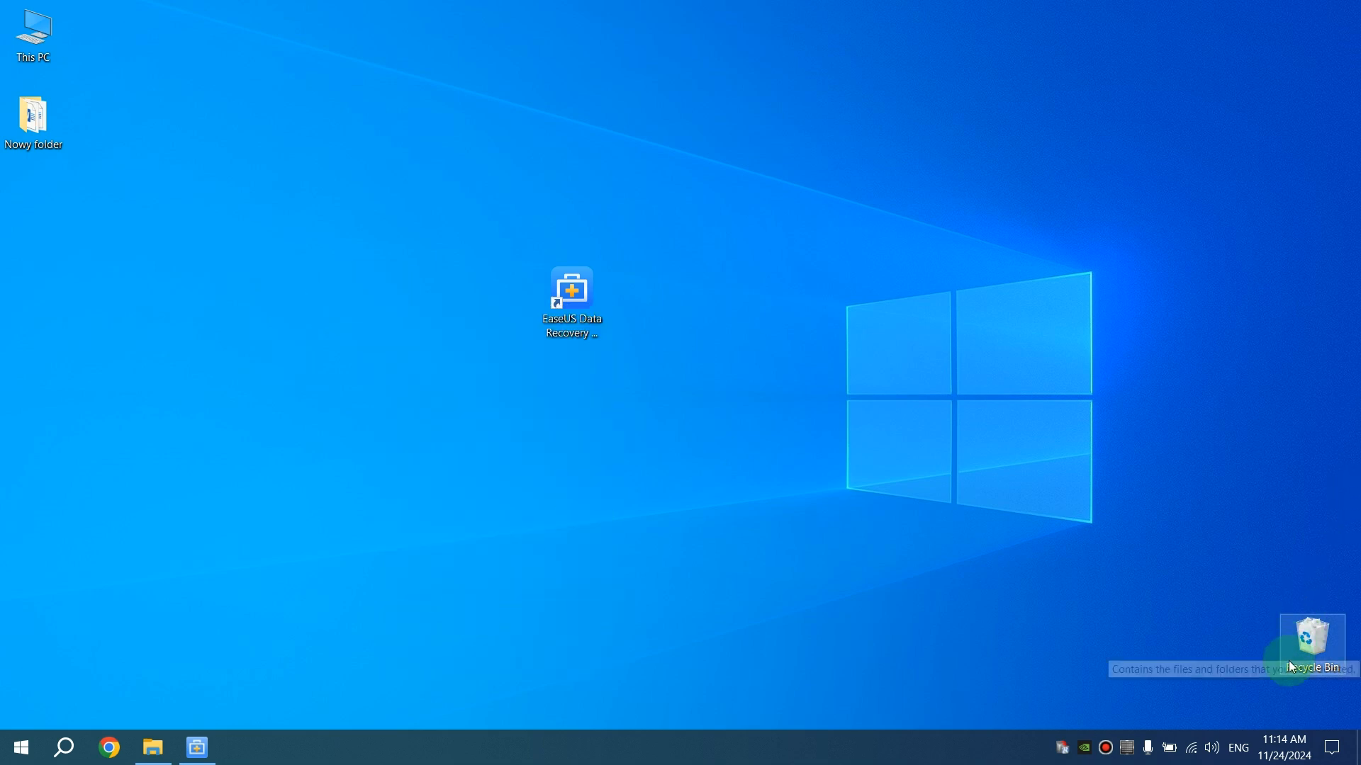
{"action": "right_click", "coordinate": [1313, 638]}
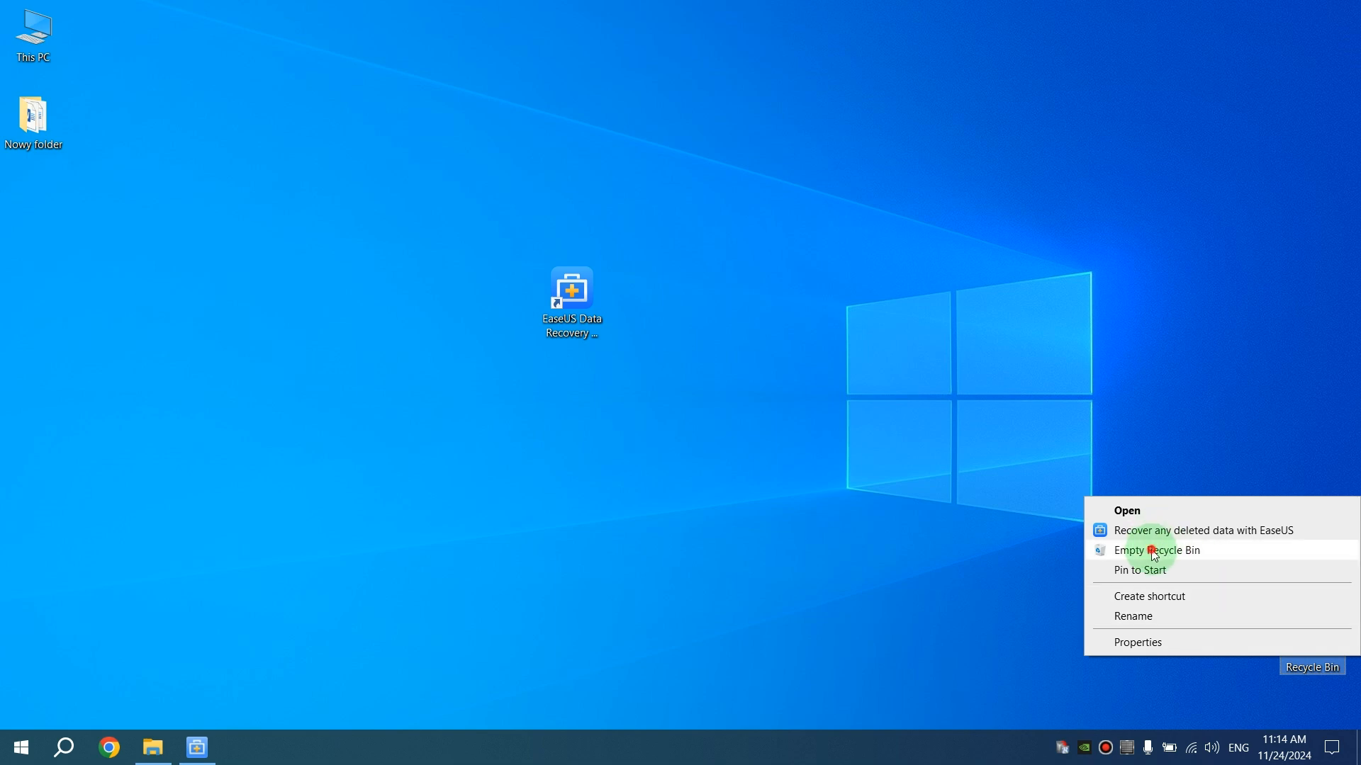
{"action": "left_click", "coordinate": [1149, 550]}
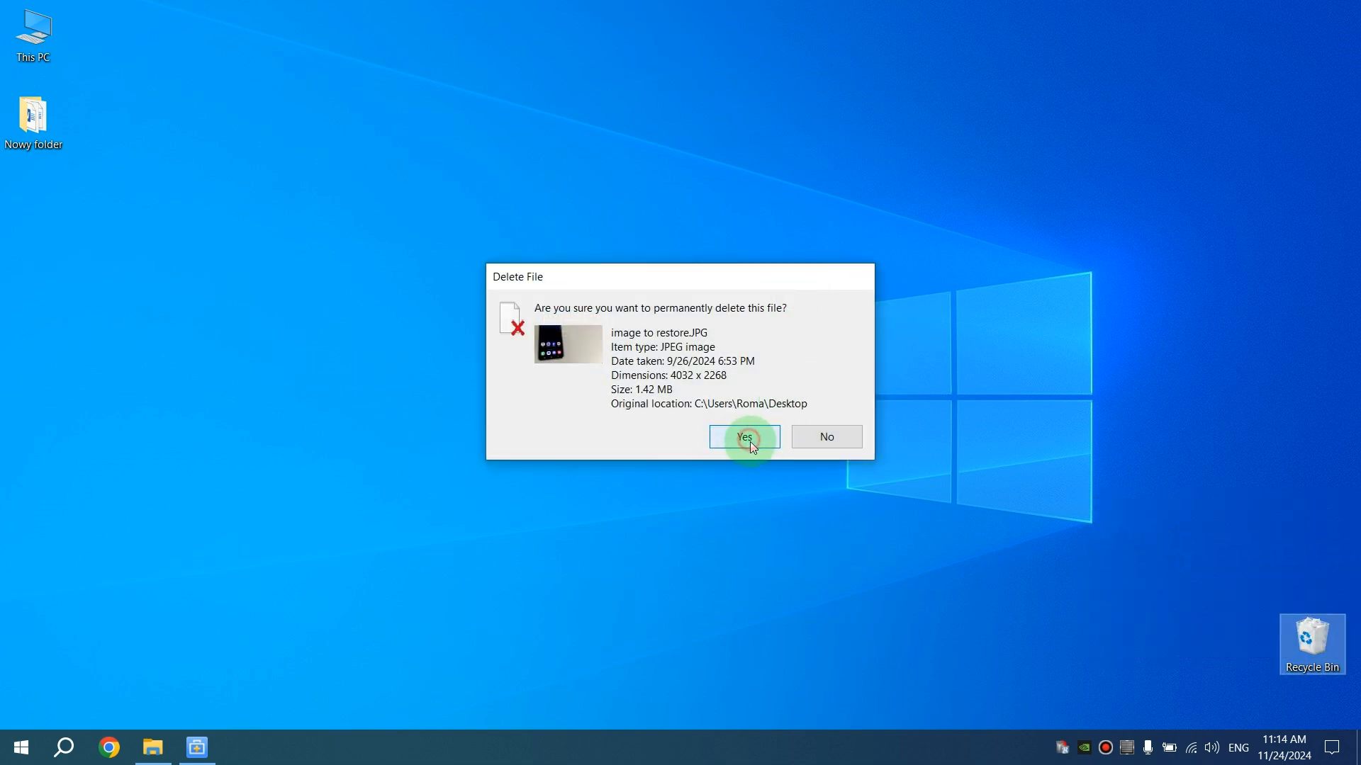
{"action": "left_click", "coordinate": [743, 437]}
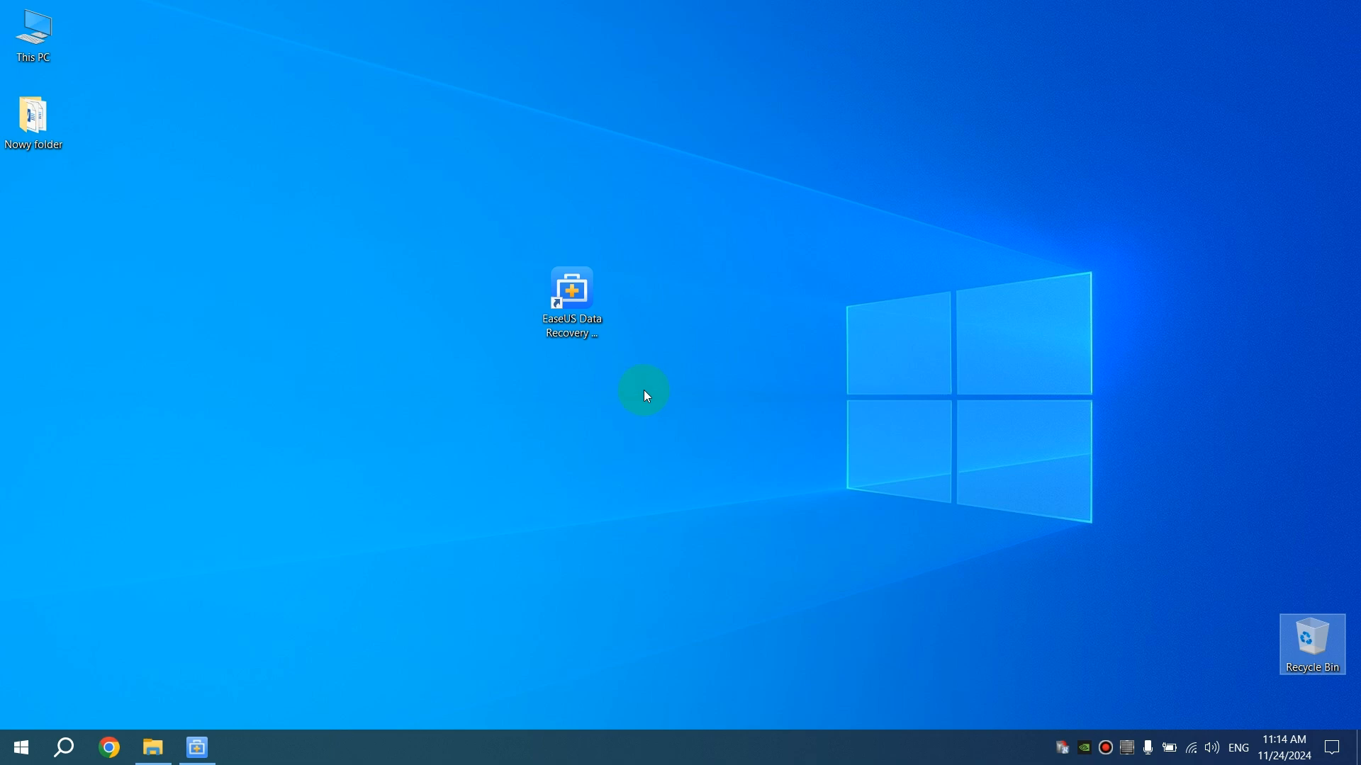
Step: Launch EaseUS Data Recovery Wizard and scan the Desktop location for lost data
{"action": "double_click", "coordinate": [572, 288]}
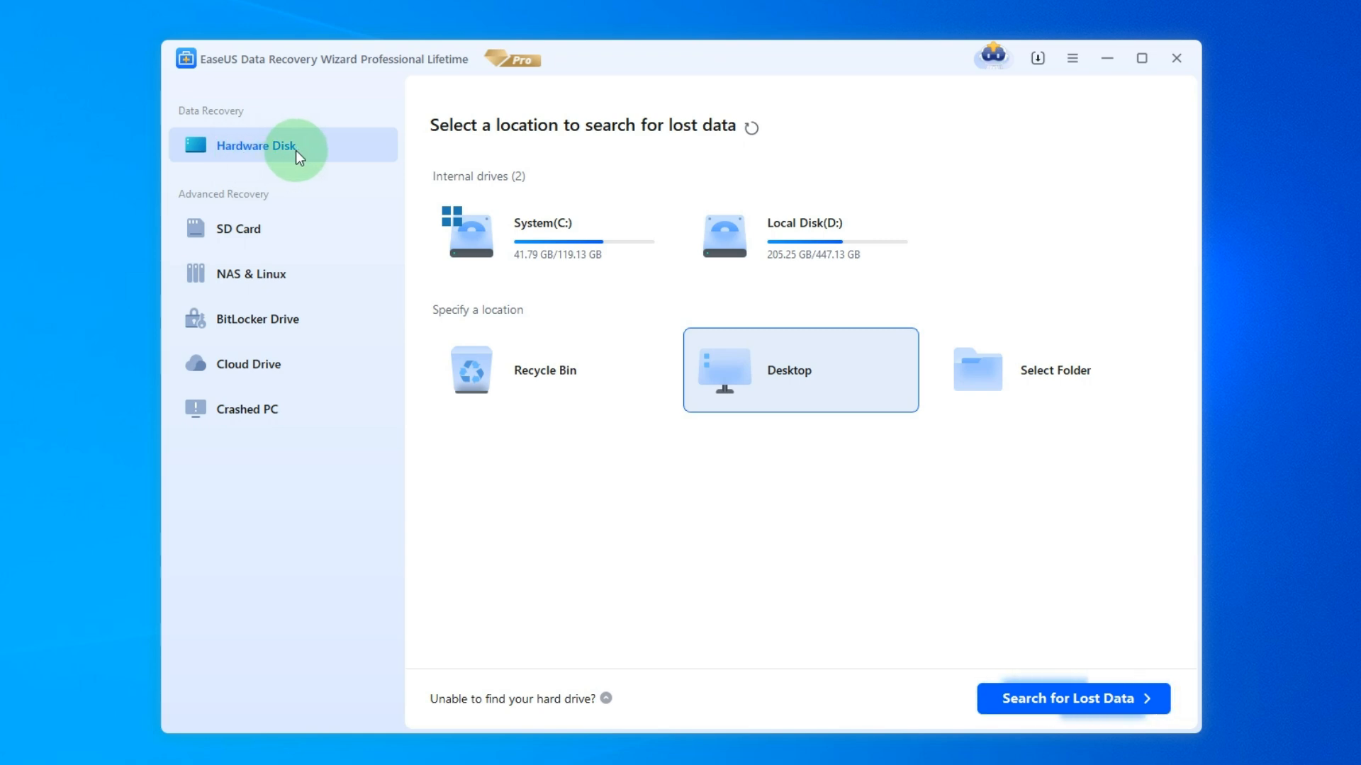
{"action": "mouse_move", "coordinate": [790, 562]}
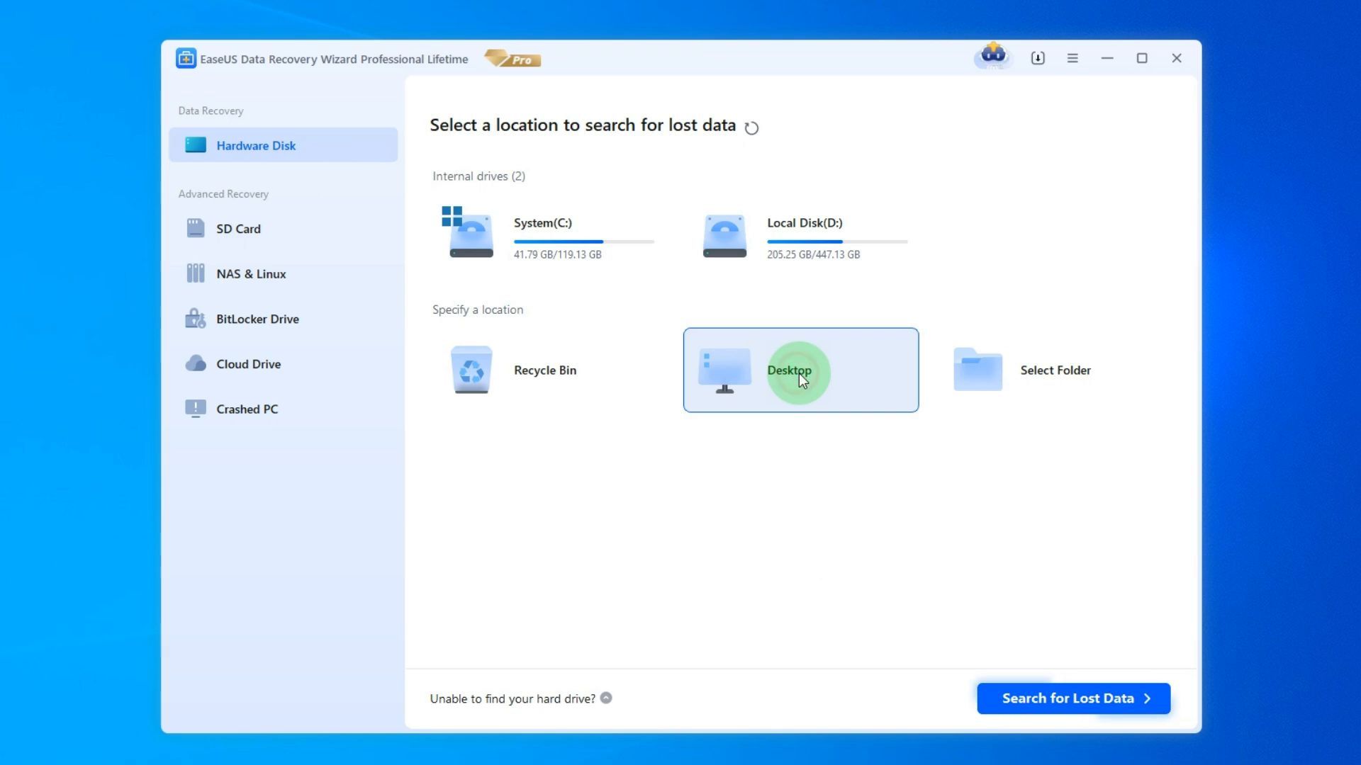
{"action": "mouse_move", "coordinate": [1059, 687]}
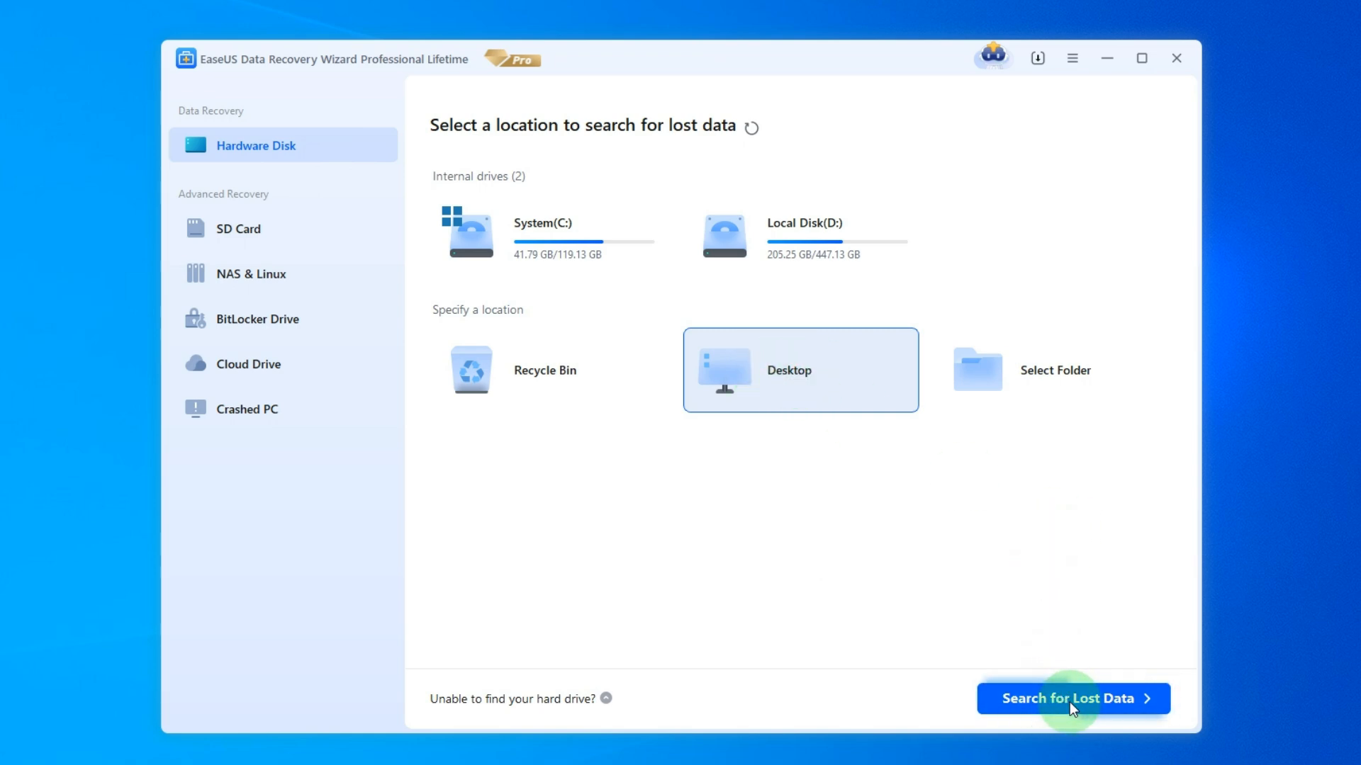
{"action": "left_click", "coordinate": [1073, 699]}
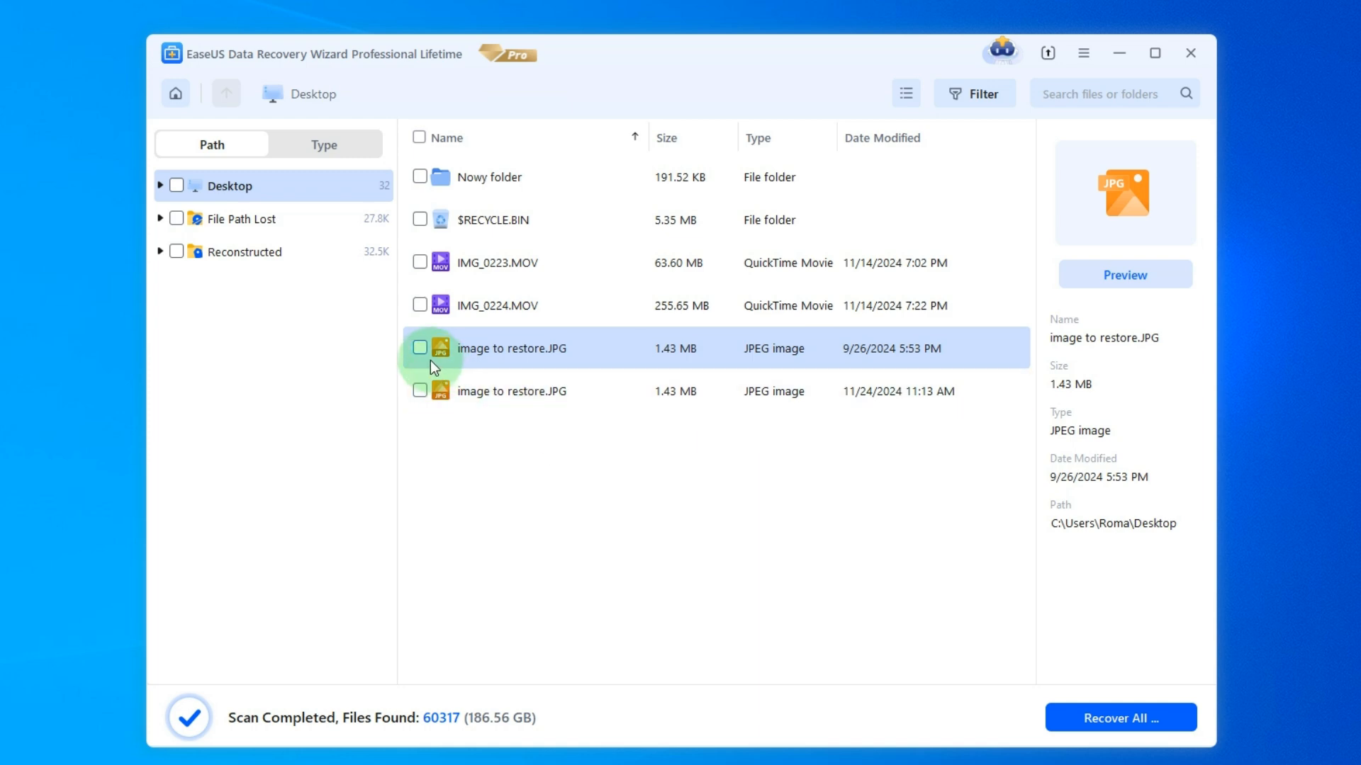
Step: Recover the checked 'image to restore.JPG' and save it to Local Disk (D:)
{"action": "left_click", "coordinate": [419, 348]}
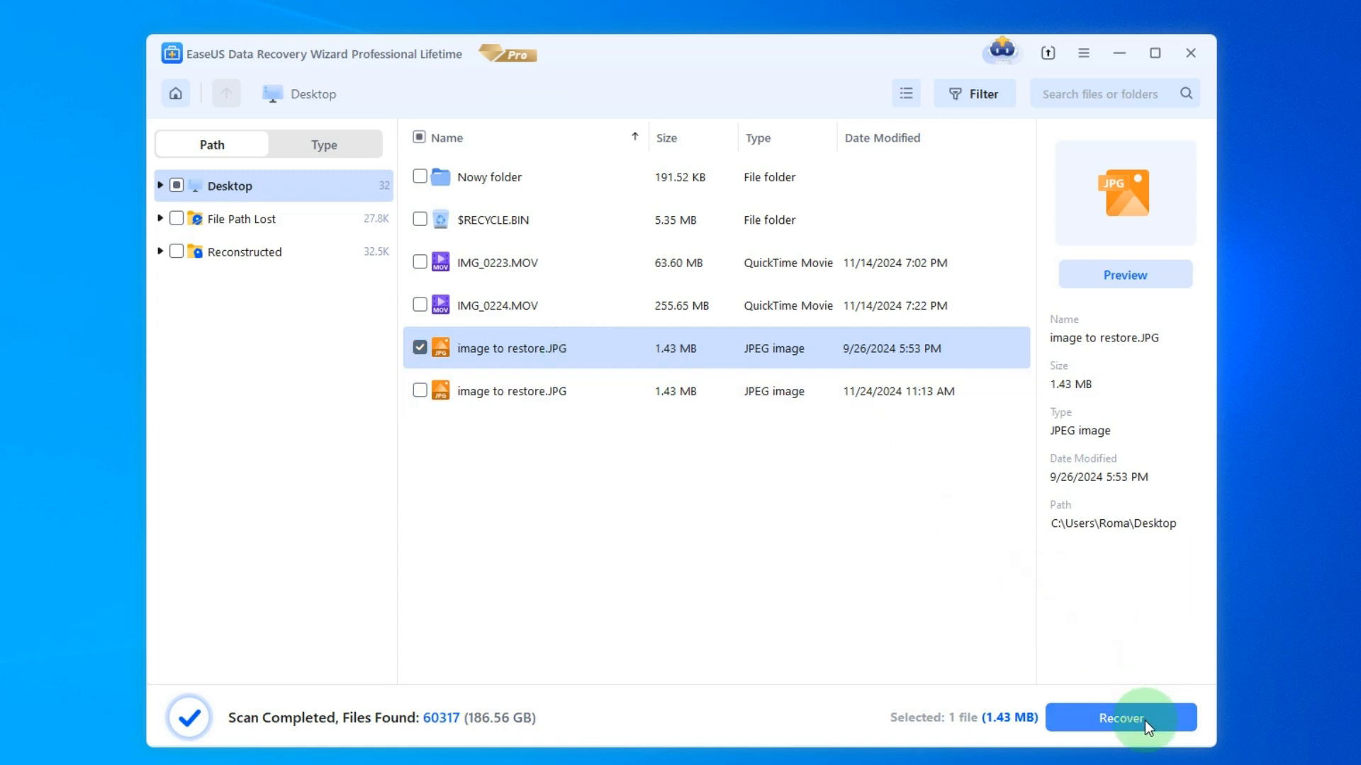
{"action": "left_click", "coordinate": [1122, 718]}
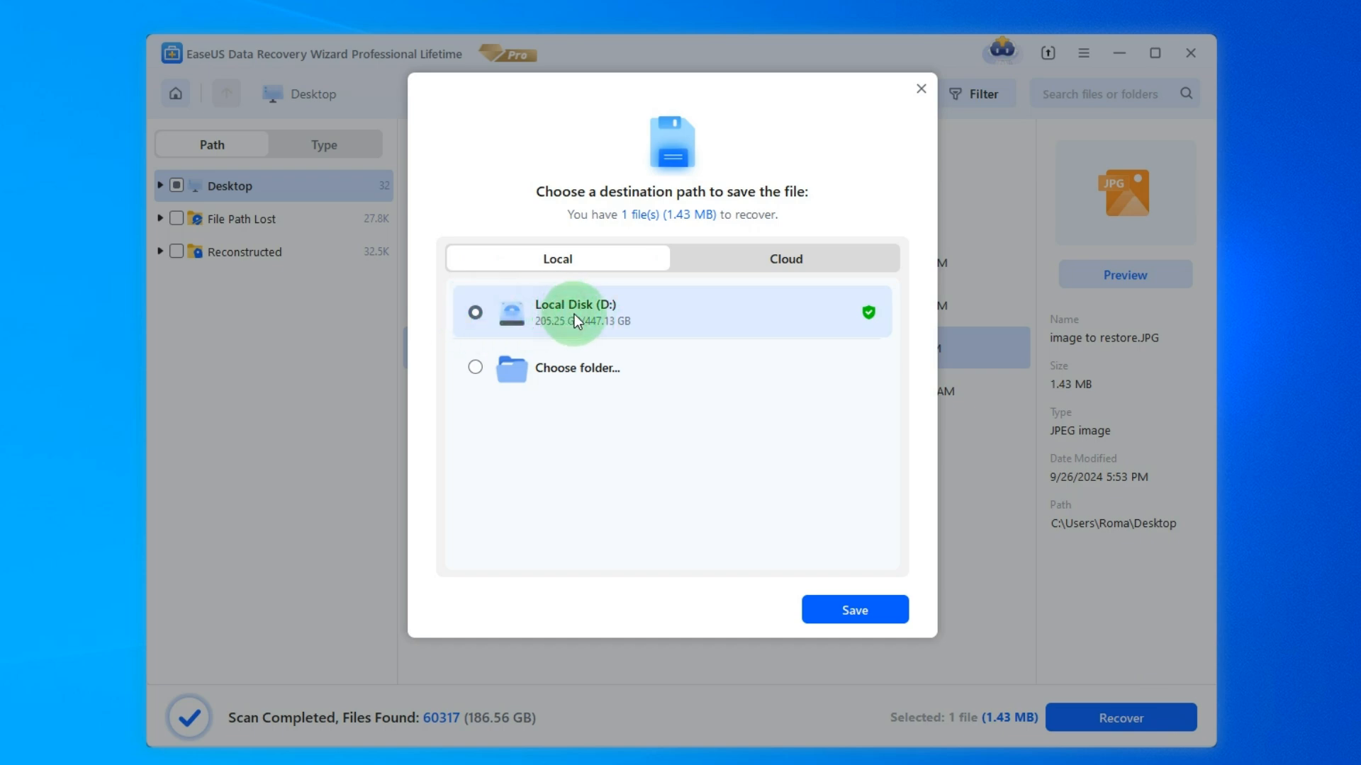
{"action": "left_click", "coordinate": [855, 609]}
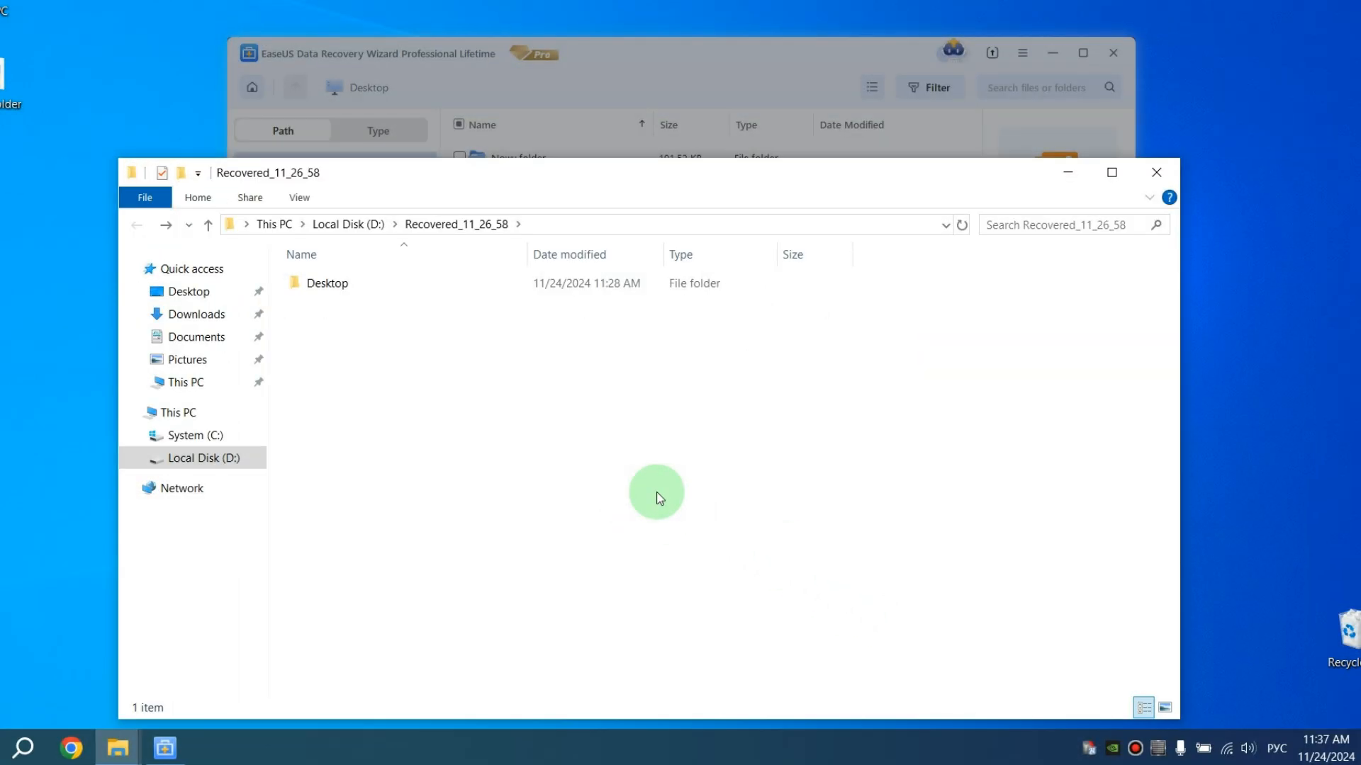
Step: Open the Desktop folder inside Recovered_11_26_58 to confirm 'image to restore.JPG'
{"action": "double_click", "coordinate": [327, 283]}
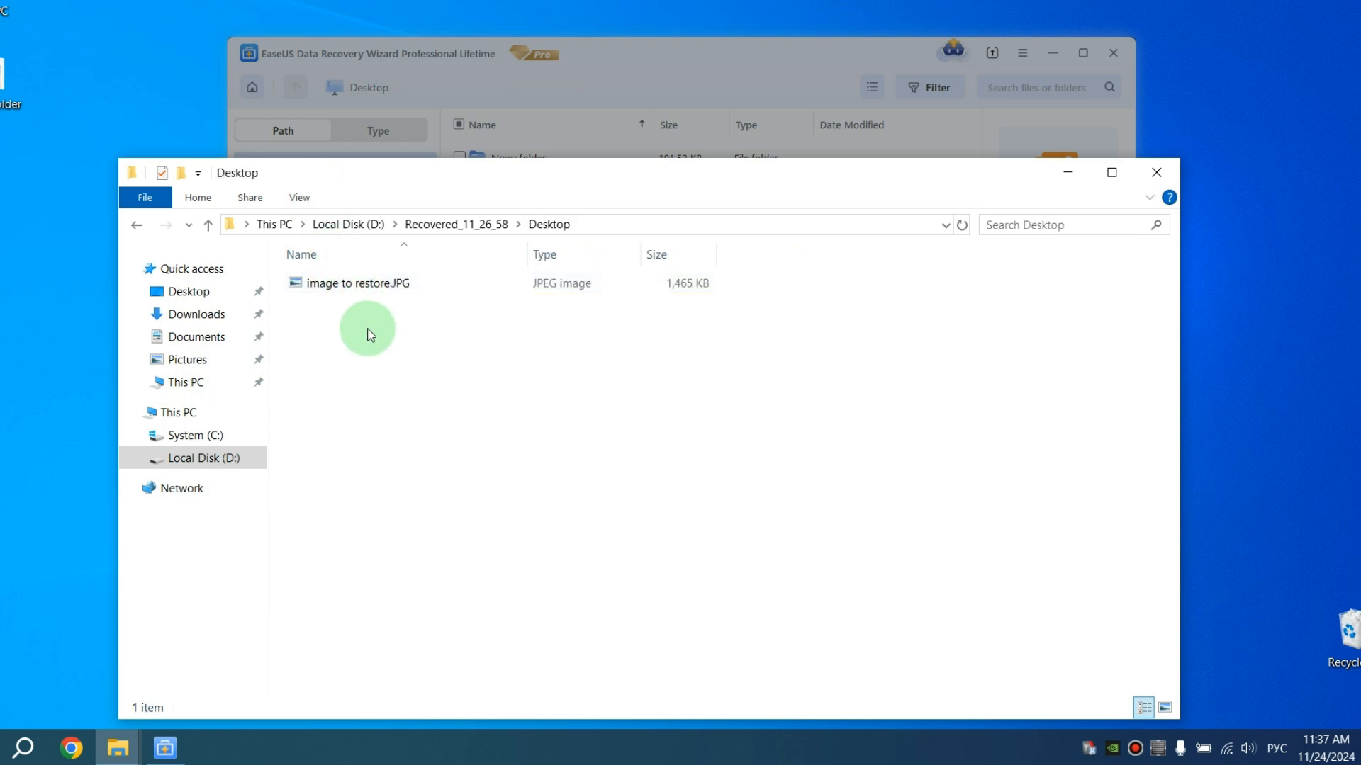
{"action": "left_click", "coordinate": [391, 283]}
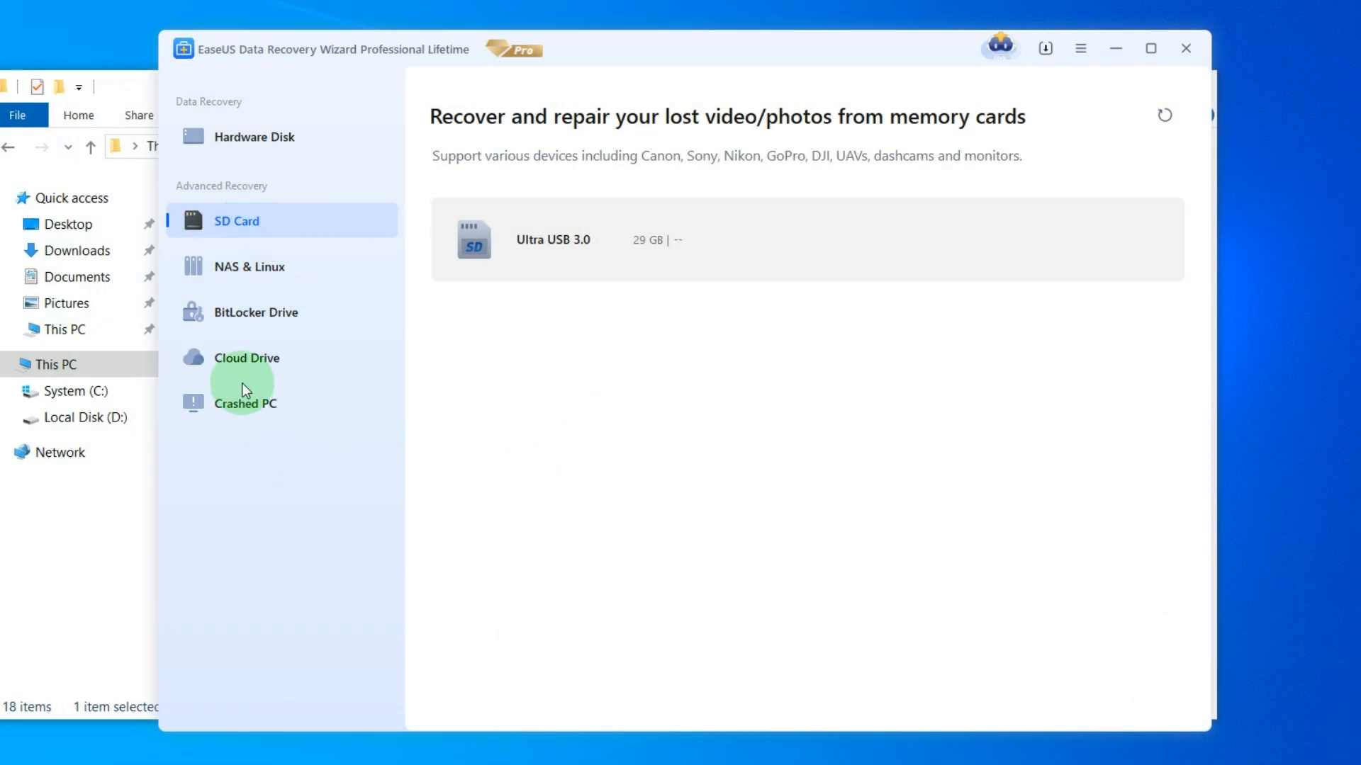
Step: Show the Cloud Drive page with OneDrive and Dropbox recovery sources
{"action": "left_click", "coordinate": [247, 358]}
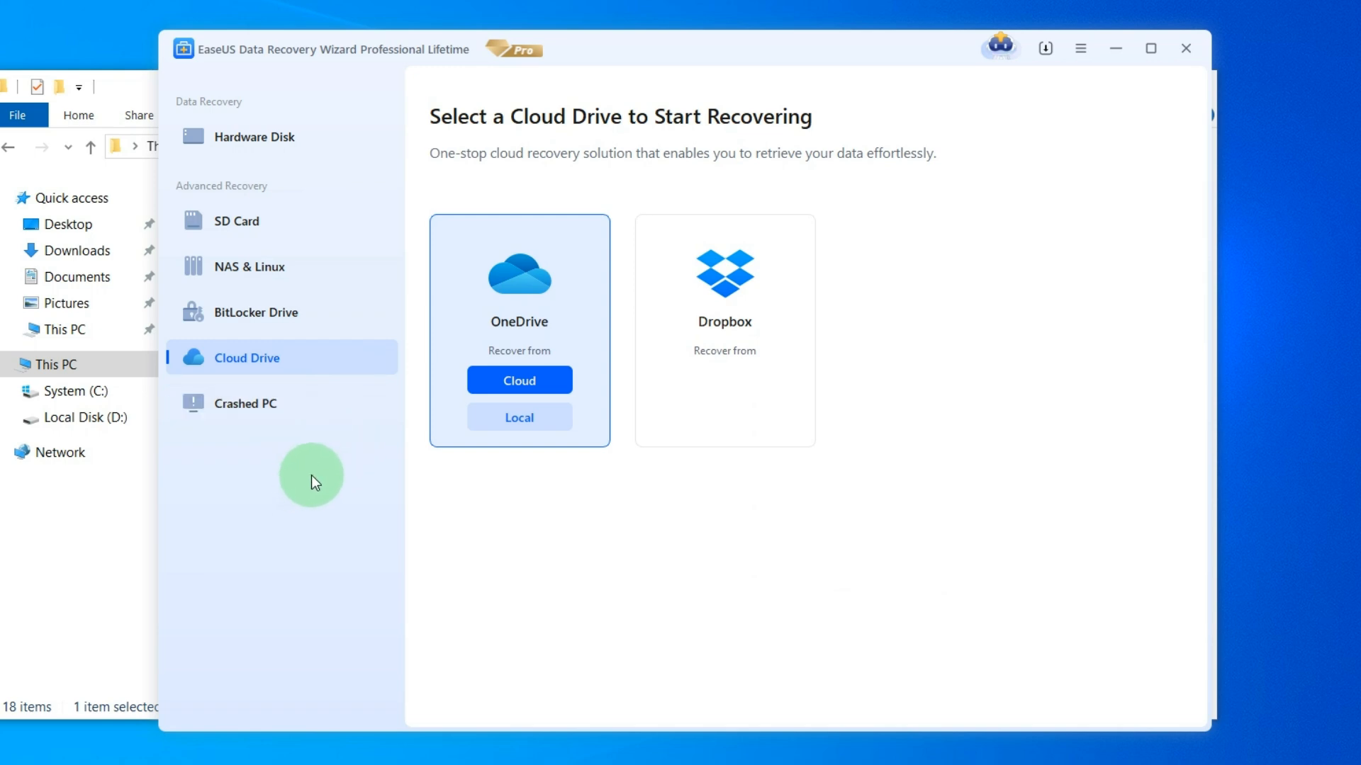
{"action": "mouse_move", "coordinate": [319, 476]}
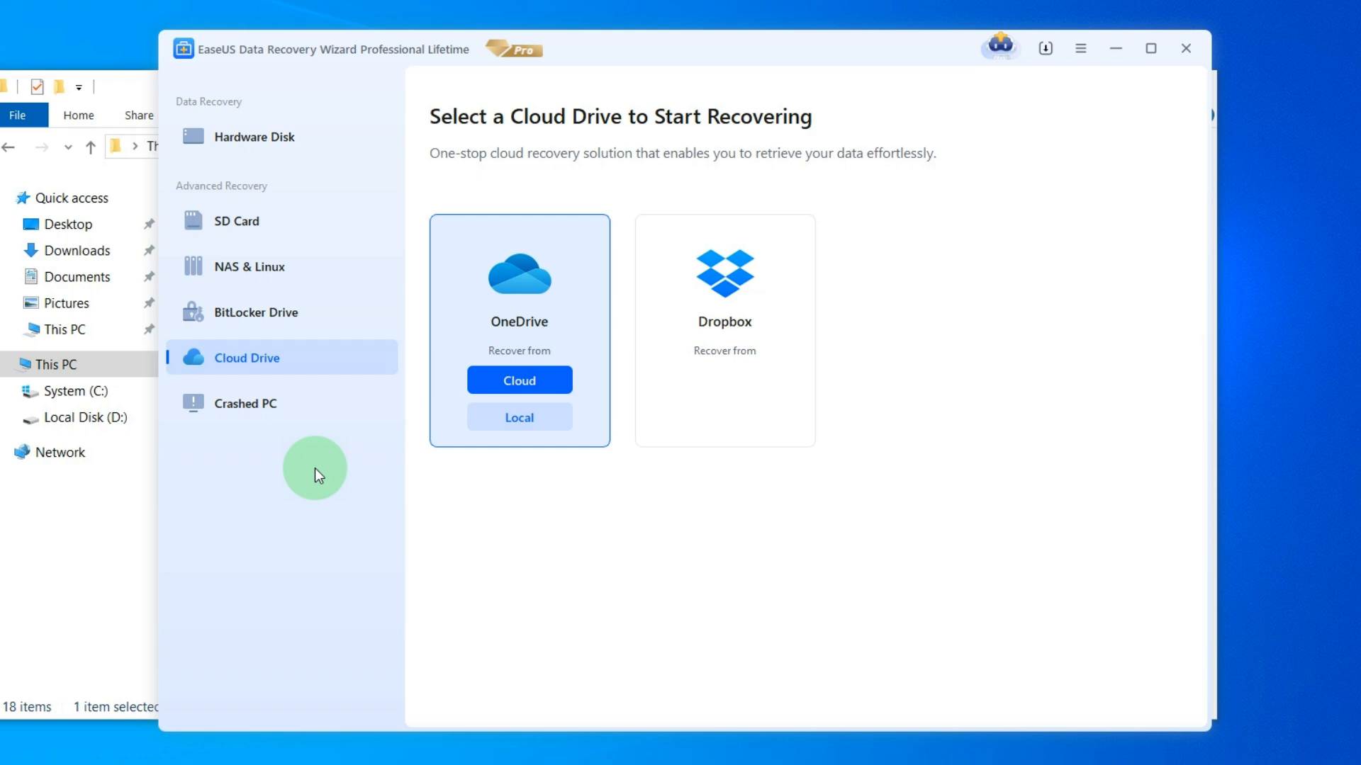
{"action": "mouse_move", "coordinate": [323, 480]}
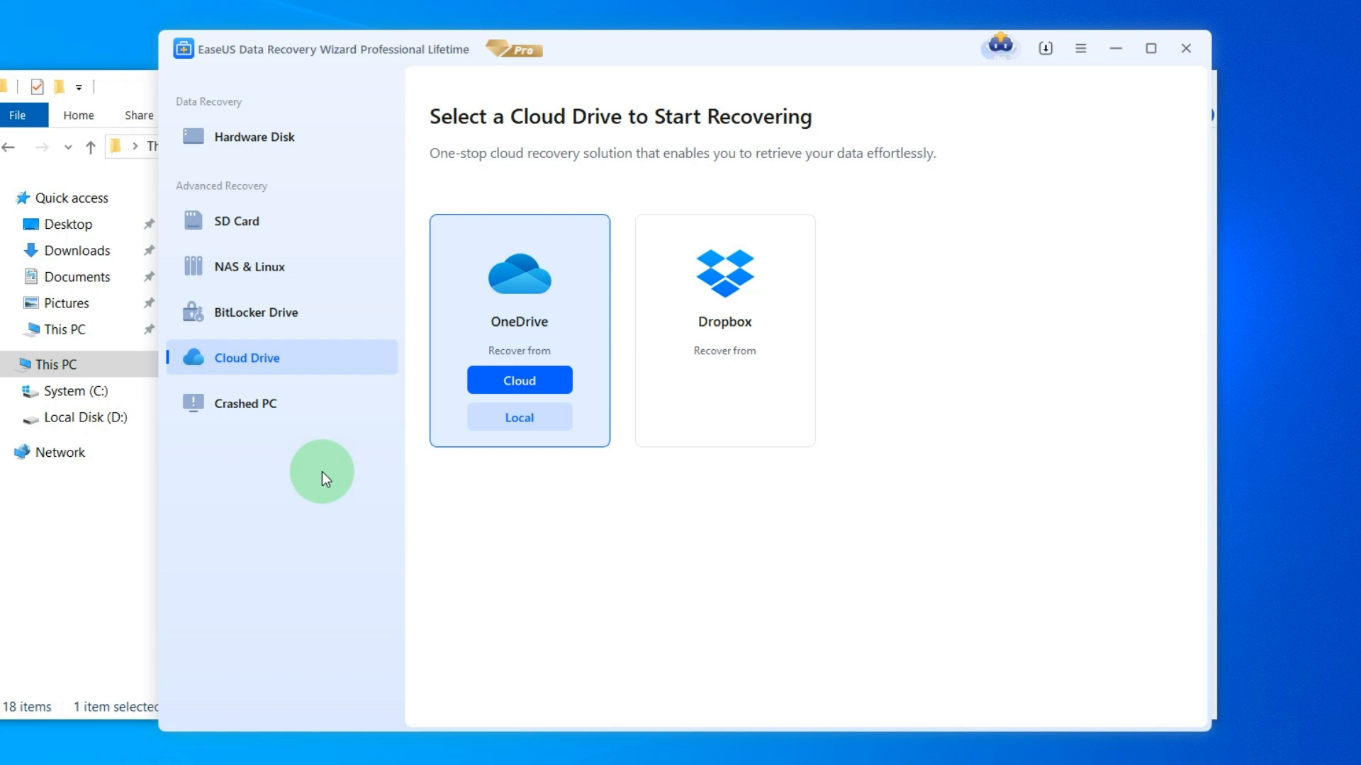
{"action": "mouse_move", "coordinate": [312, 469]}
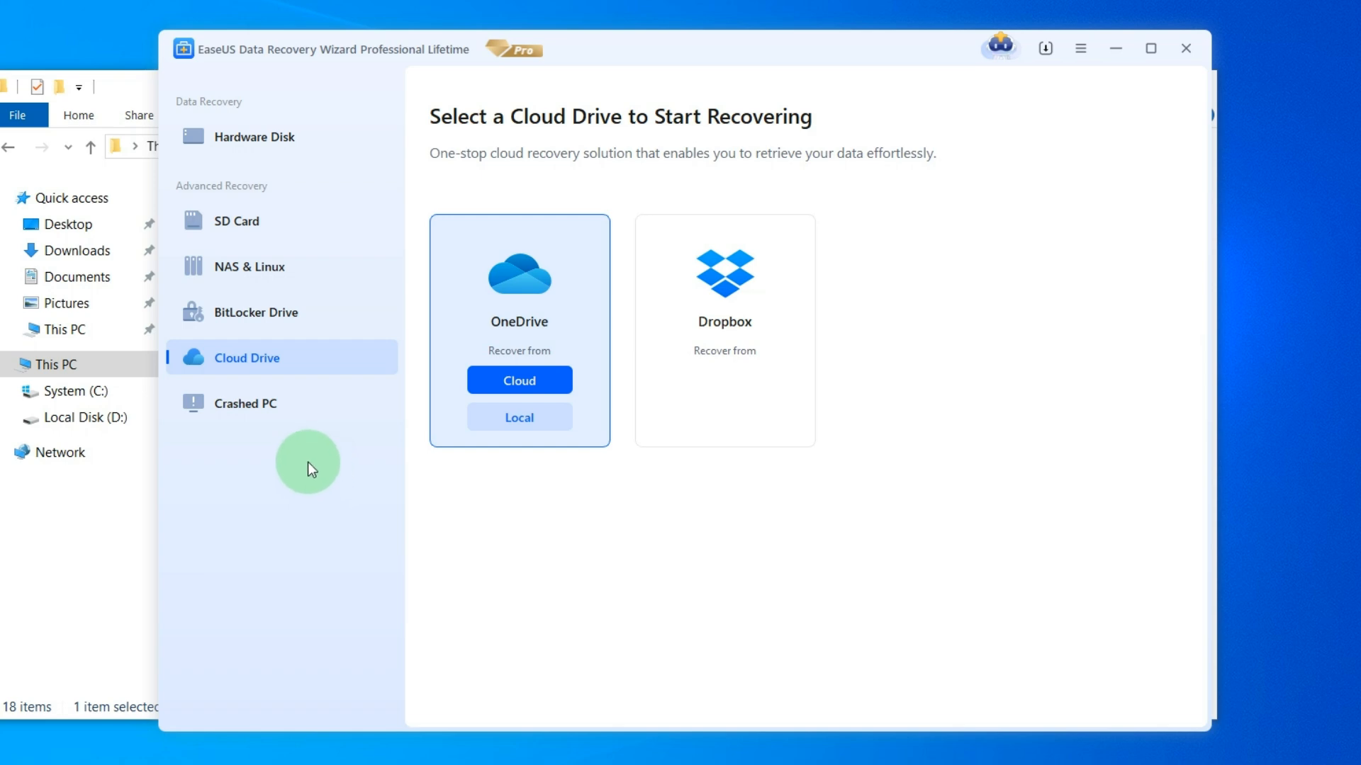
Step: Create a Crashed PC bootable drive on the SanDisk USB, confirming the format warning
{"action": "left_click", "coordinate": [246, 403]}
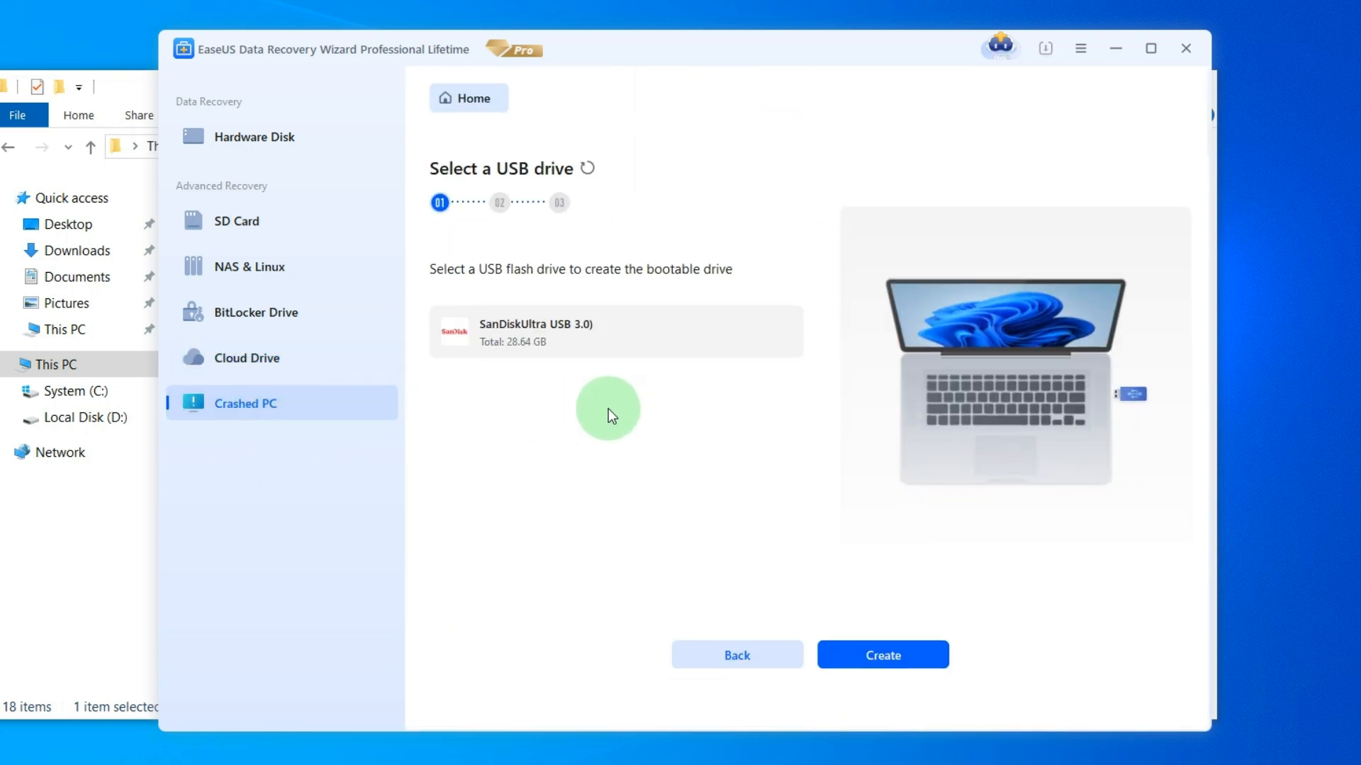
{"action": "mouse_move", "coordinate": [715, 423]}
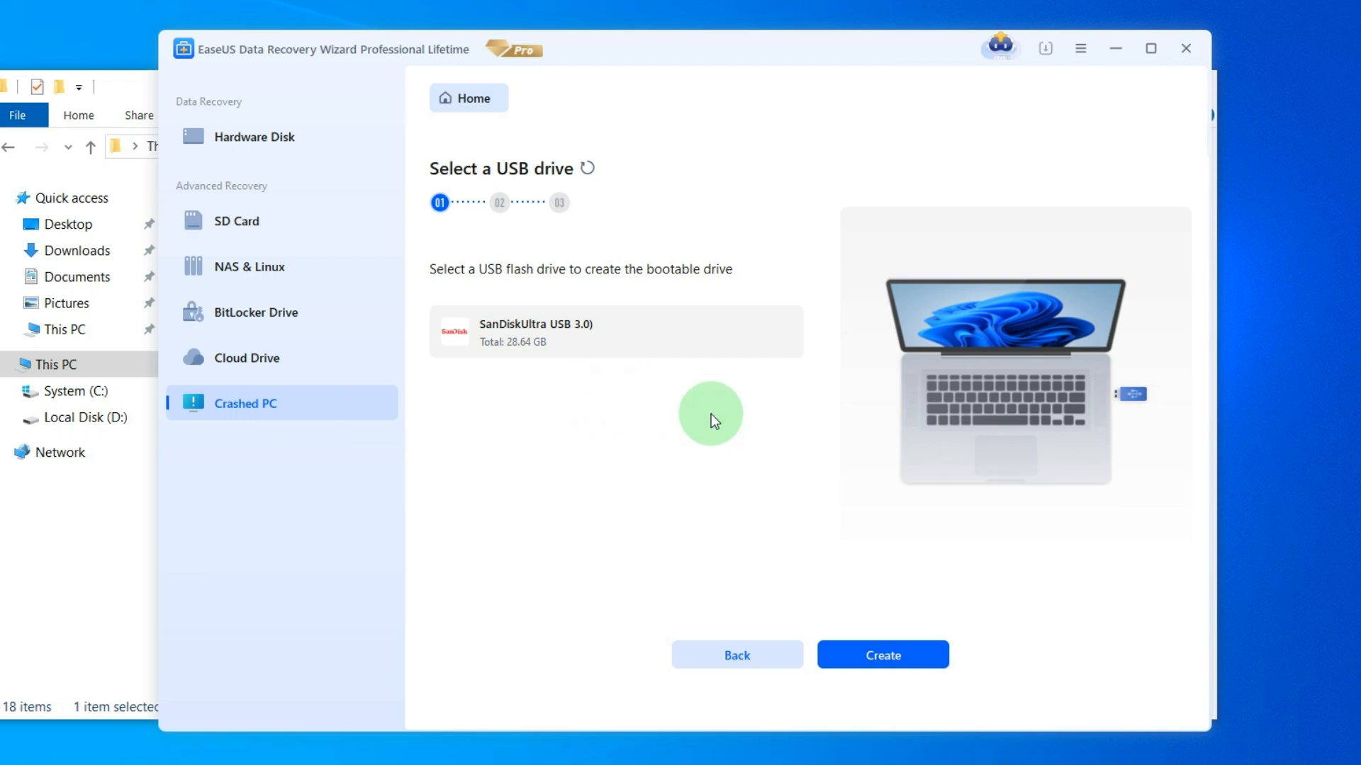
{"action": "left_click", "coordinate": [882, 655]}
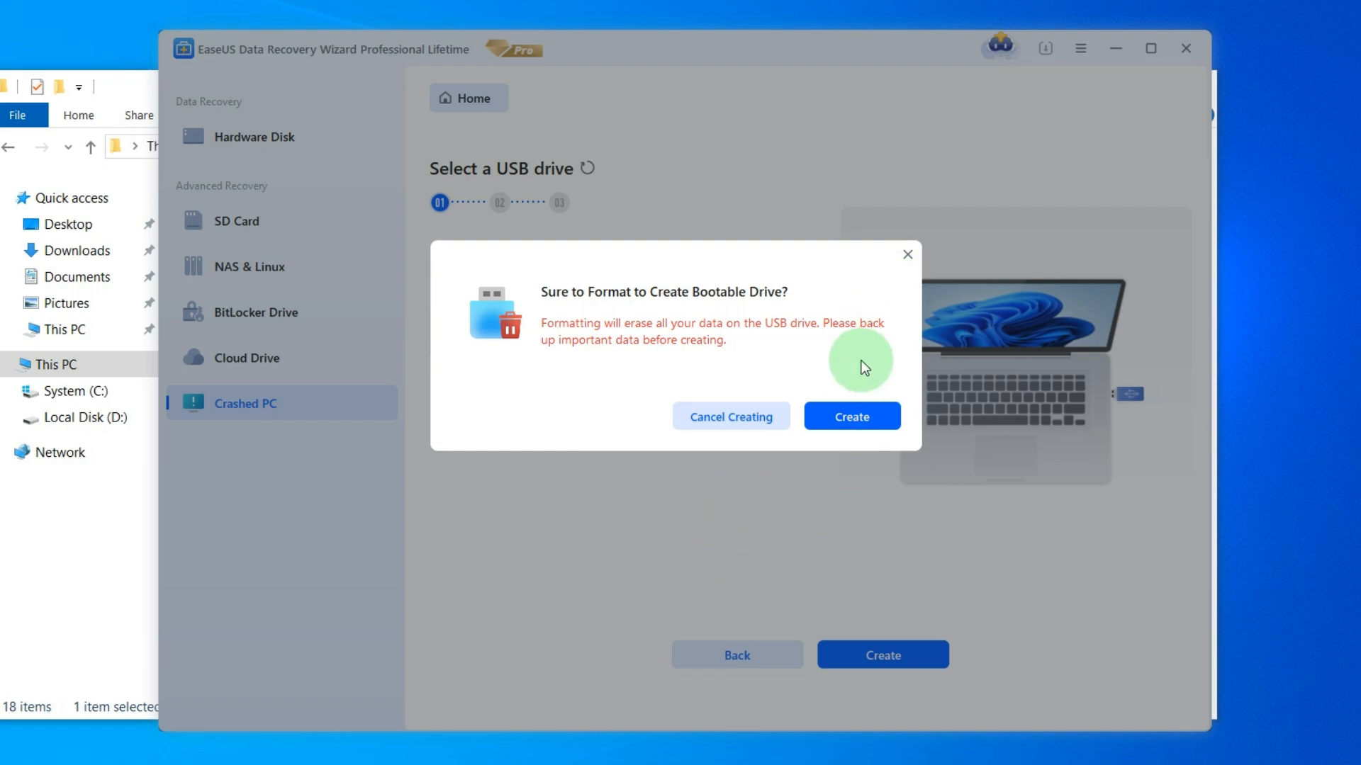
{"action": "left_click", "coordinate": [852, 416]}
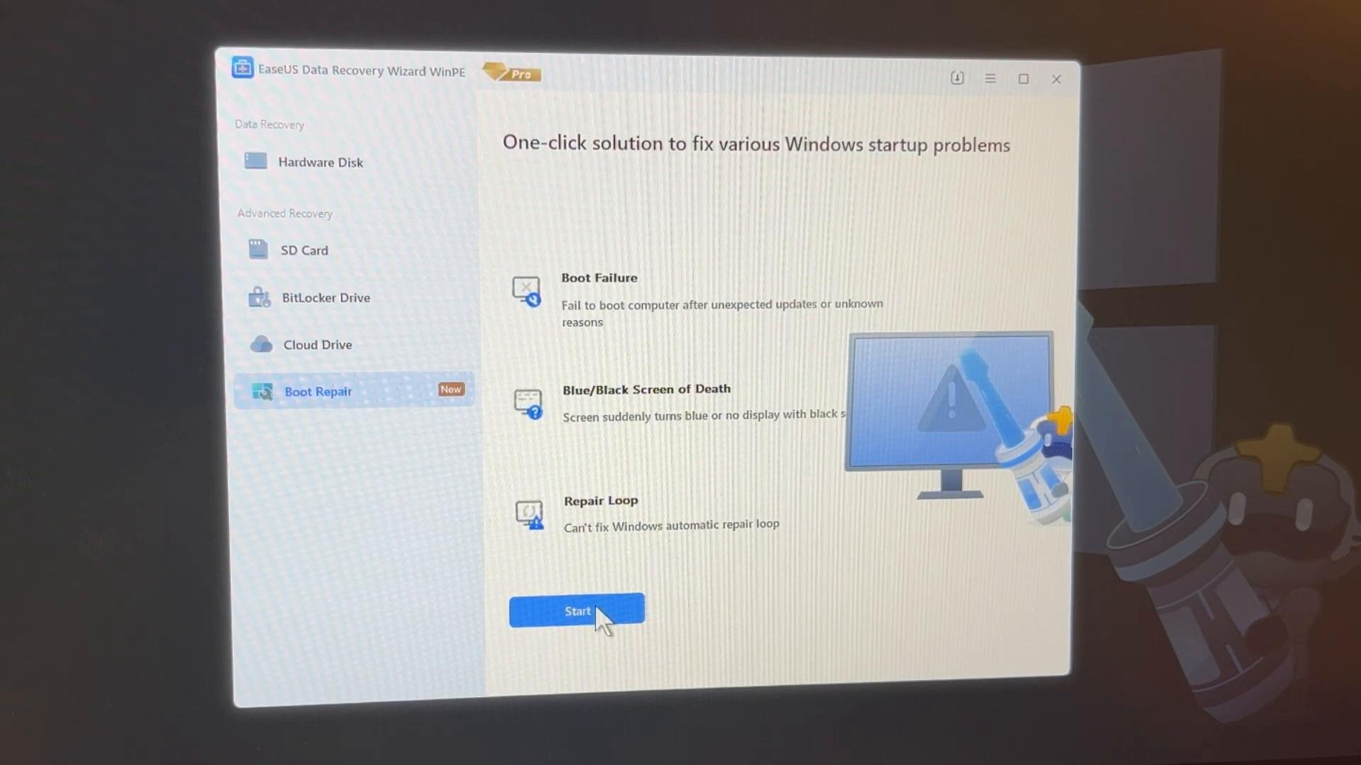
Step: Run boot repair on the Microsoft Windows system on Disk1, partition3
{"action": "left_click", "coordinate": [577, 611]}
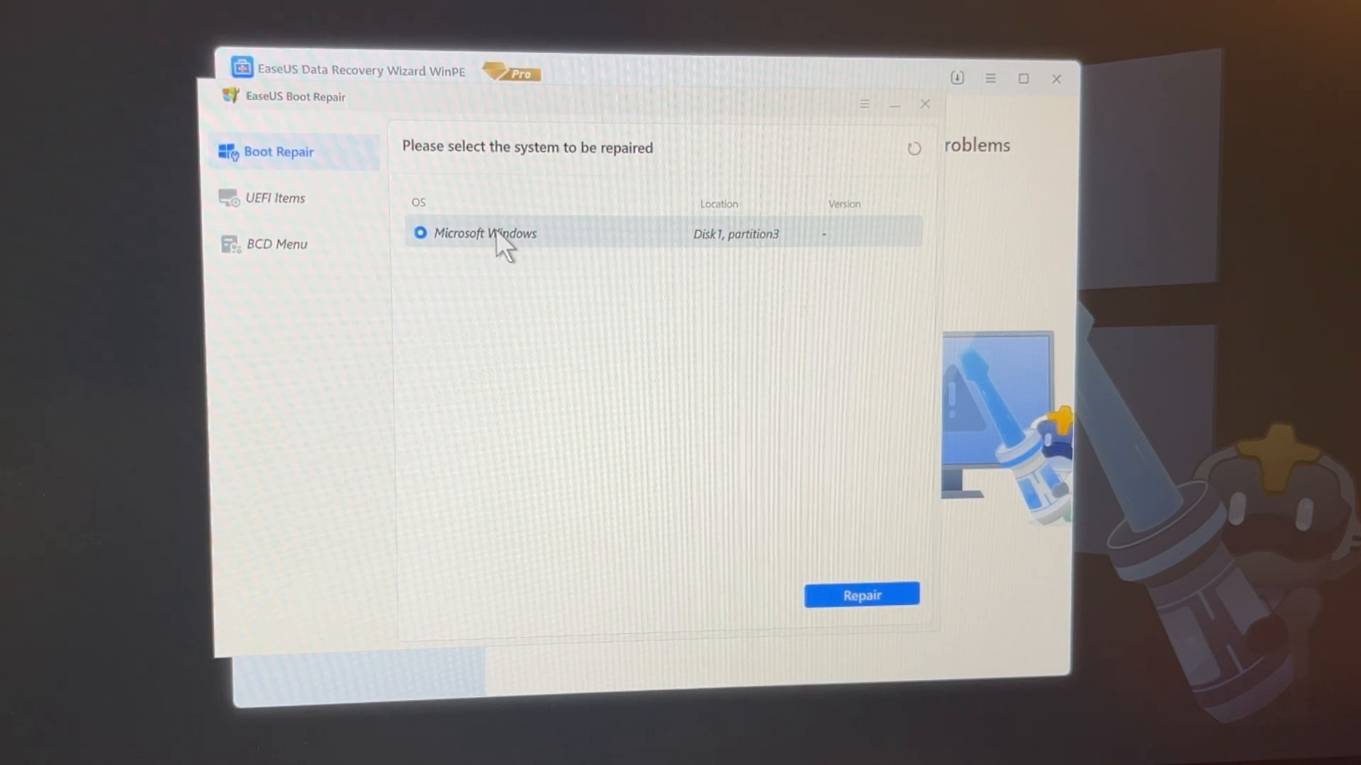
{"action": "mouse_move", "coordinate": [896, 611]}
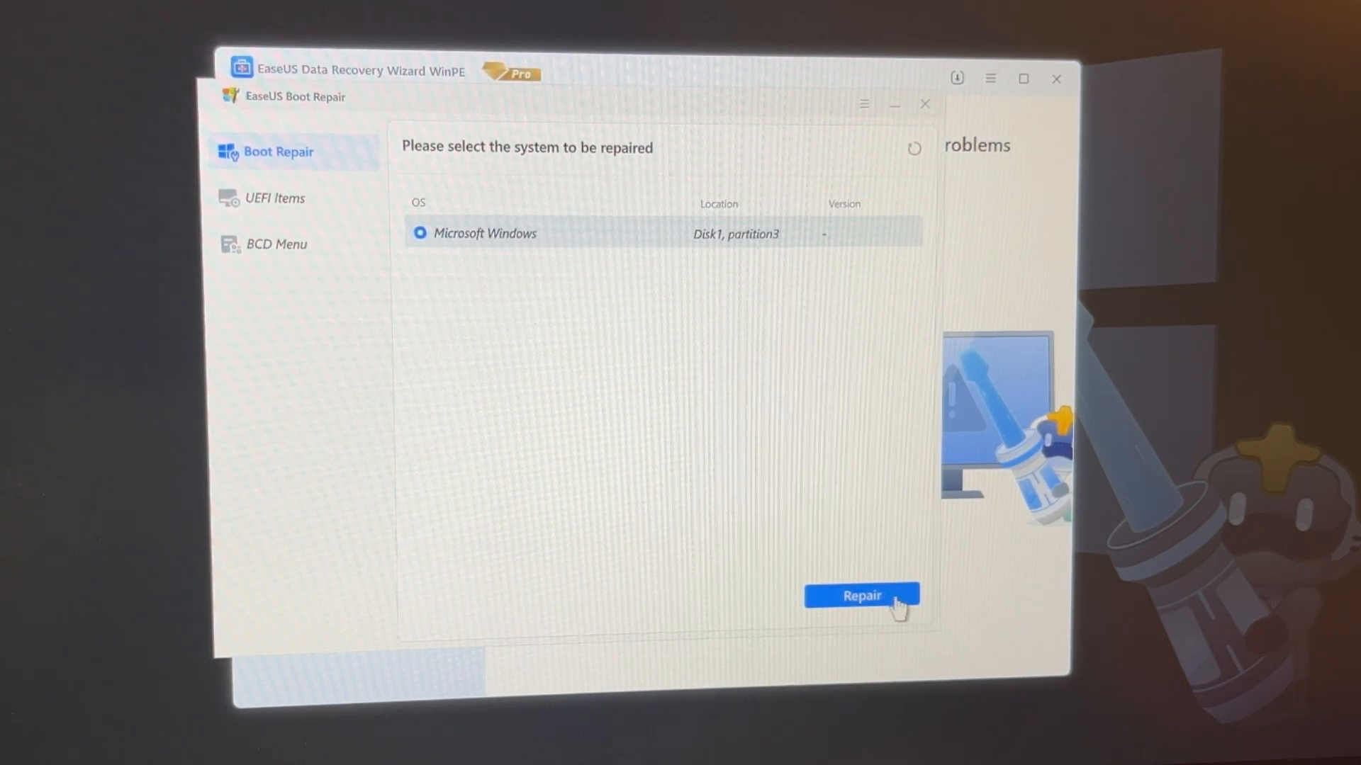
{"action": "left_click", "coordinate": [862, 594]}
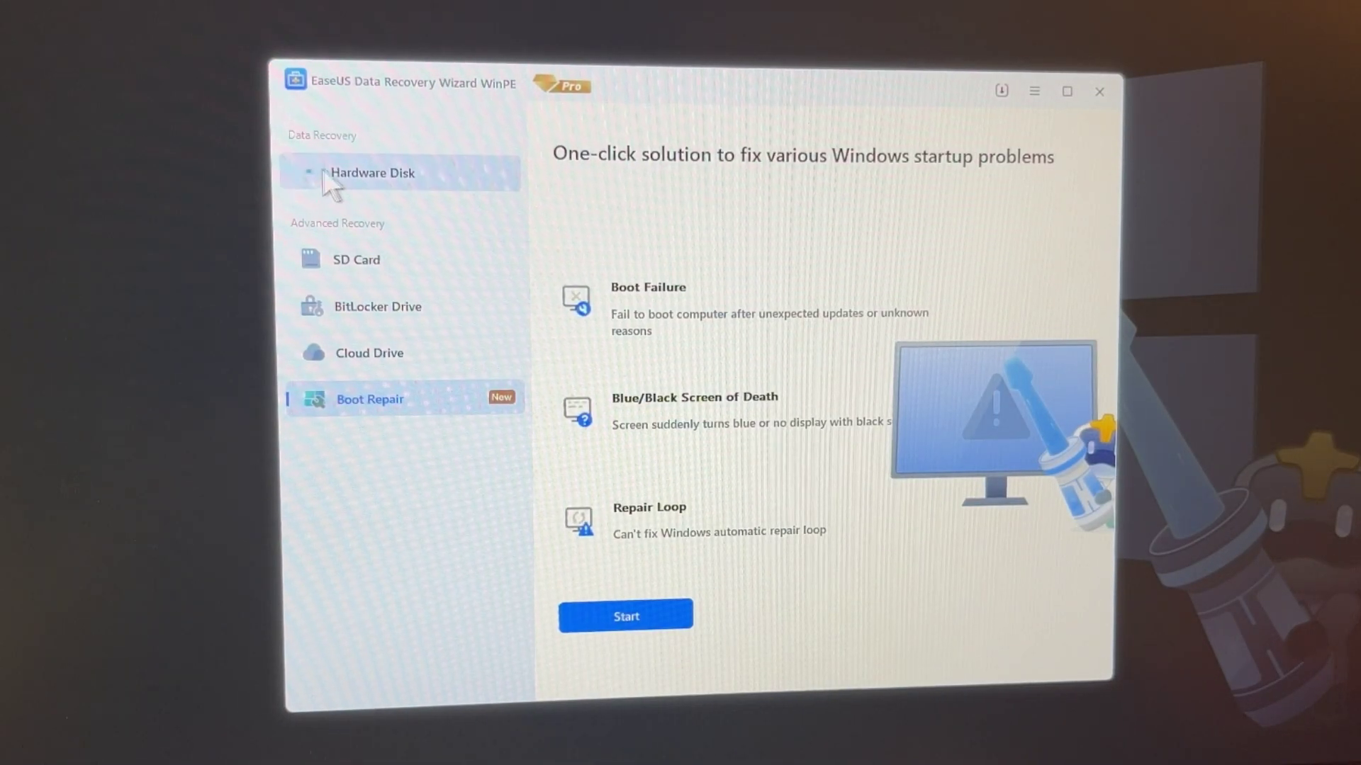
Step: Scan System (E:) from Hardware Disk and recover all 174 found files
{"action": "left_click", "coordinate": [372, 172]}
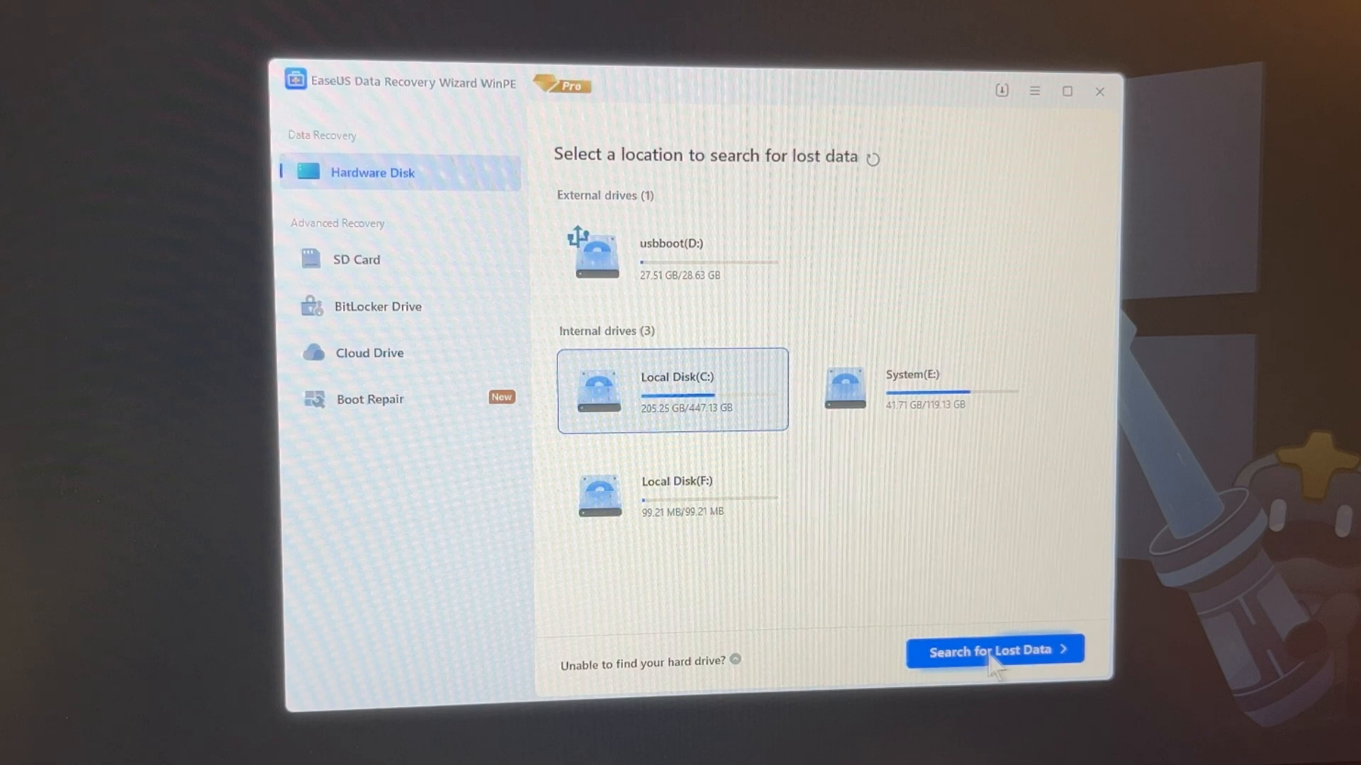
{"action": "left_click", "coordinate": [997, 650]}
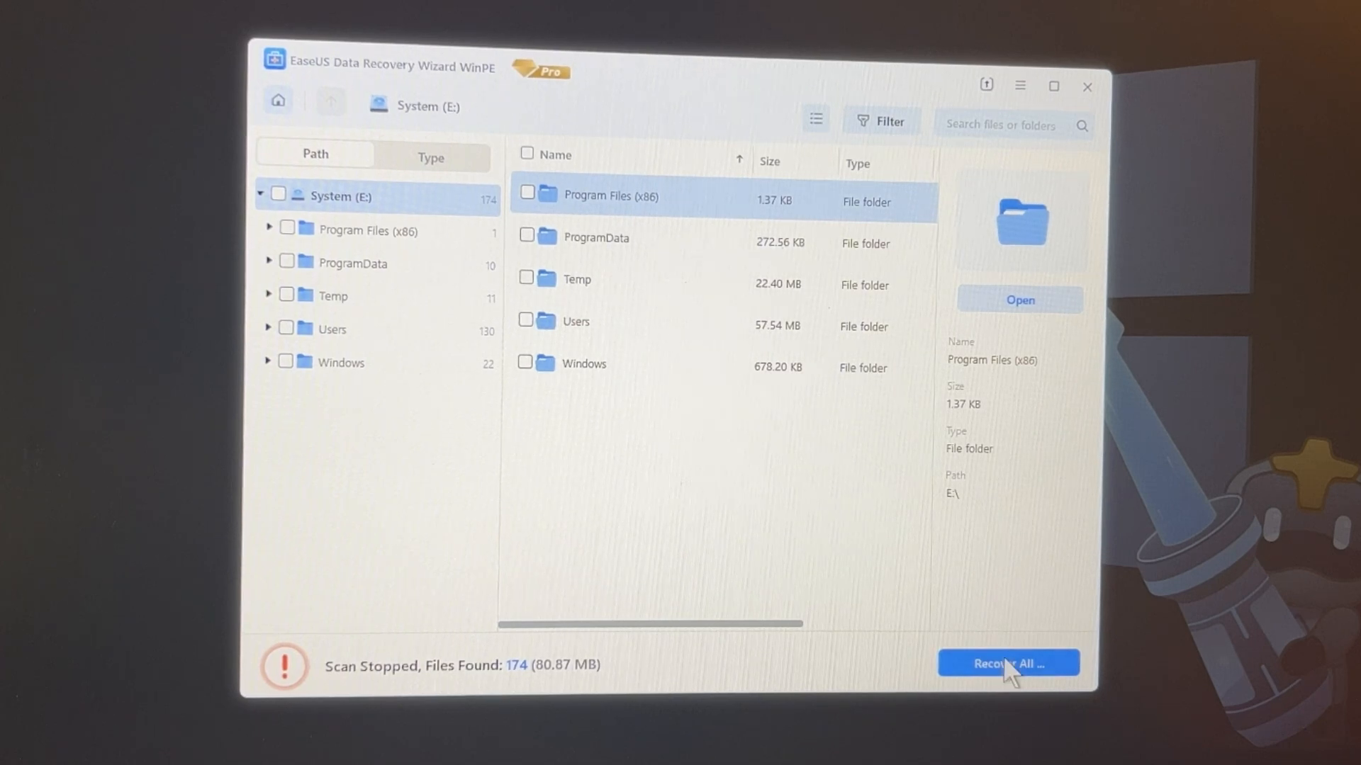
{"action": "left_click", "coordinate": [1009, 662]}
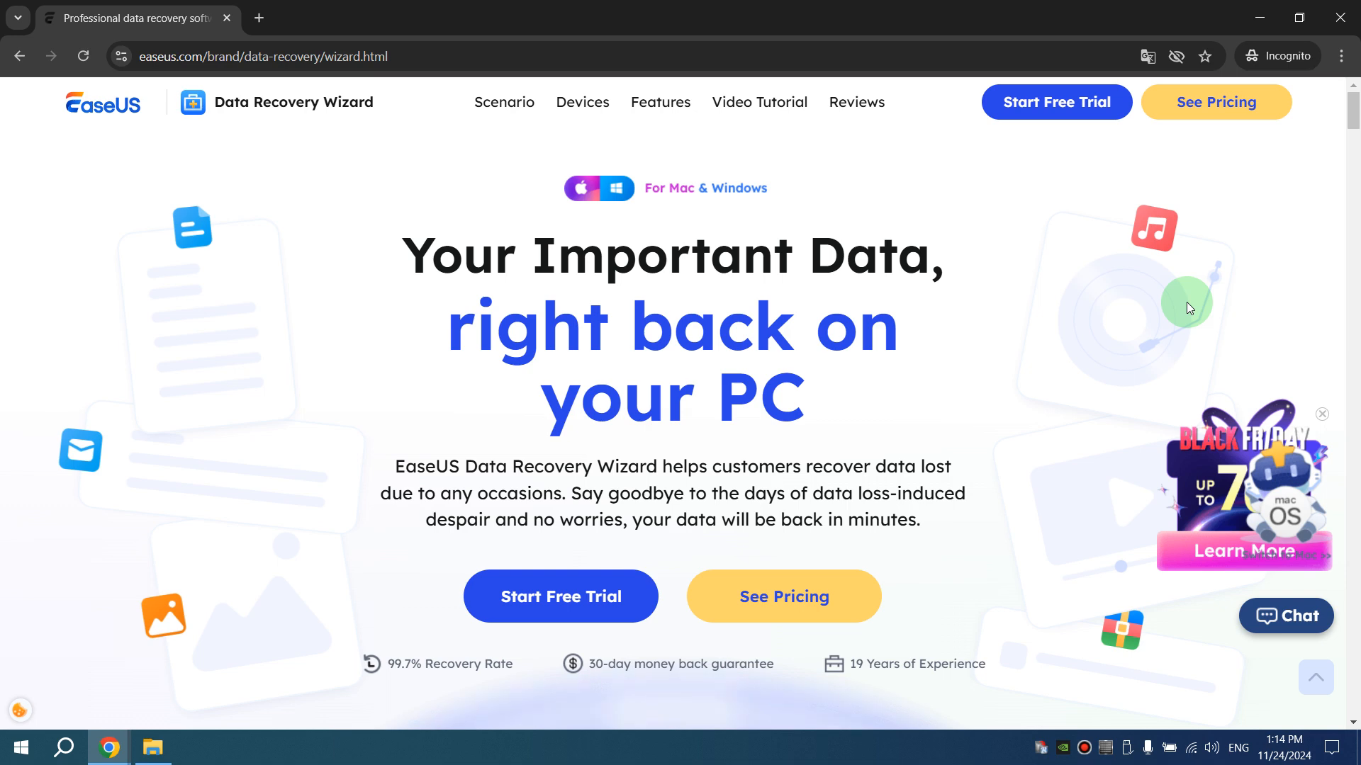
{"action": "mouse_move", "coordinate": [560, 589]}
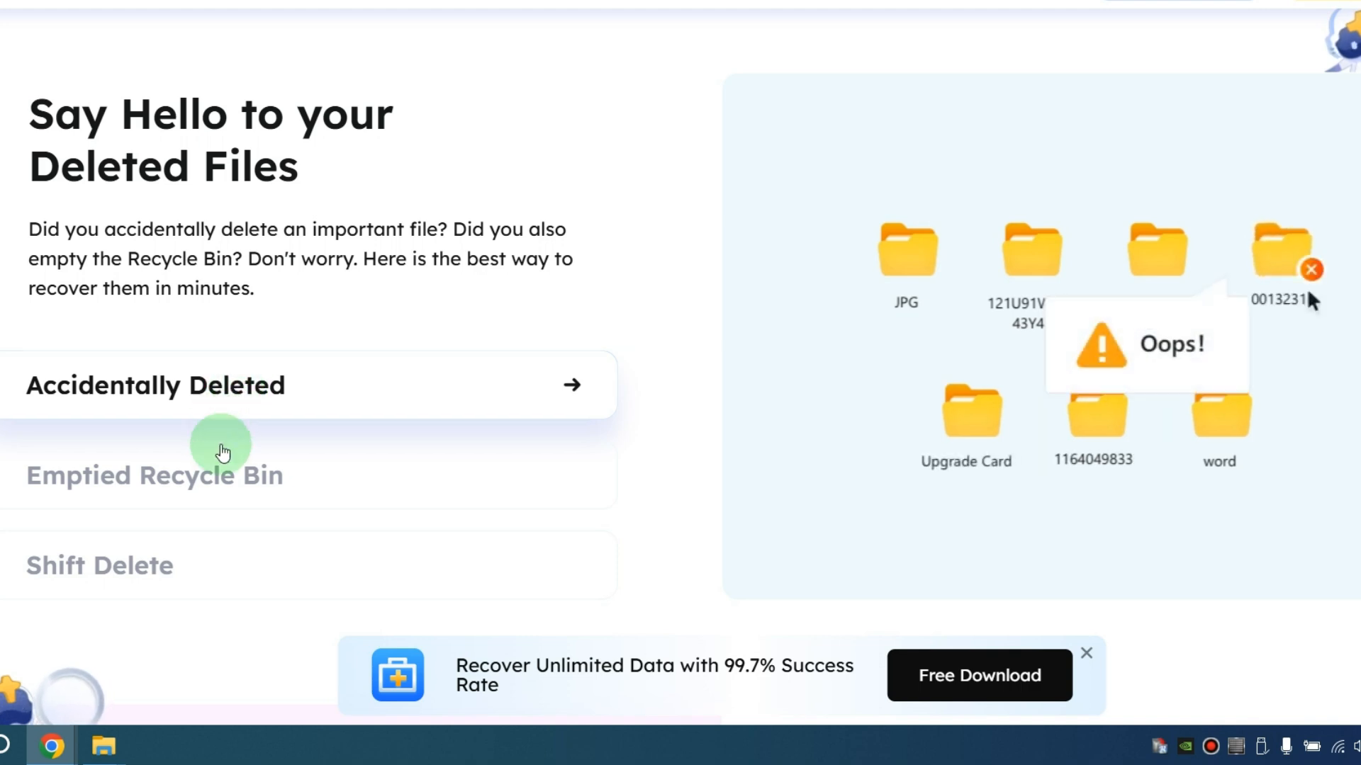
Step: View the Emptied Recycle Bin and then Shift Delete recovery scenarios
{"action": "left_click", "coordinate": [224, 459]}
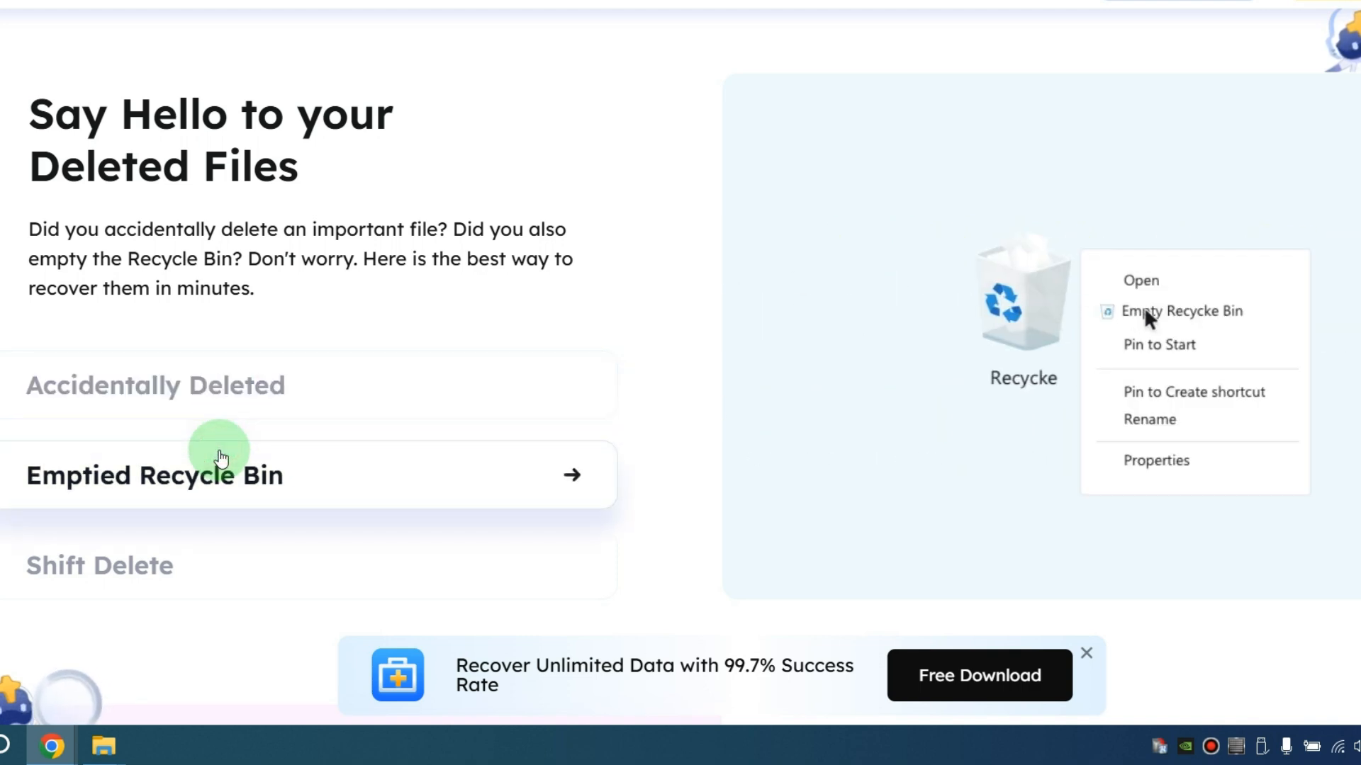
{"action": "left_click", "coordinate": [180, 567]}
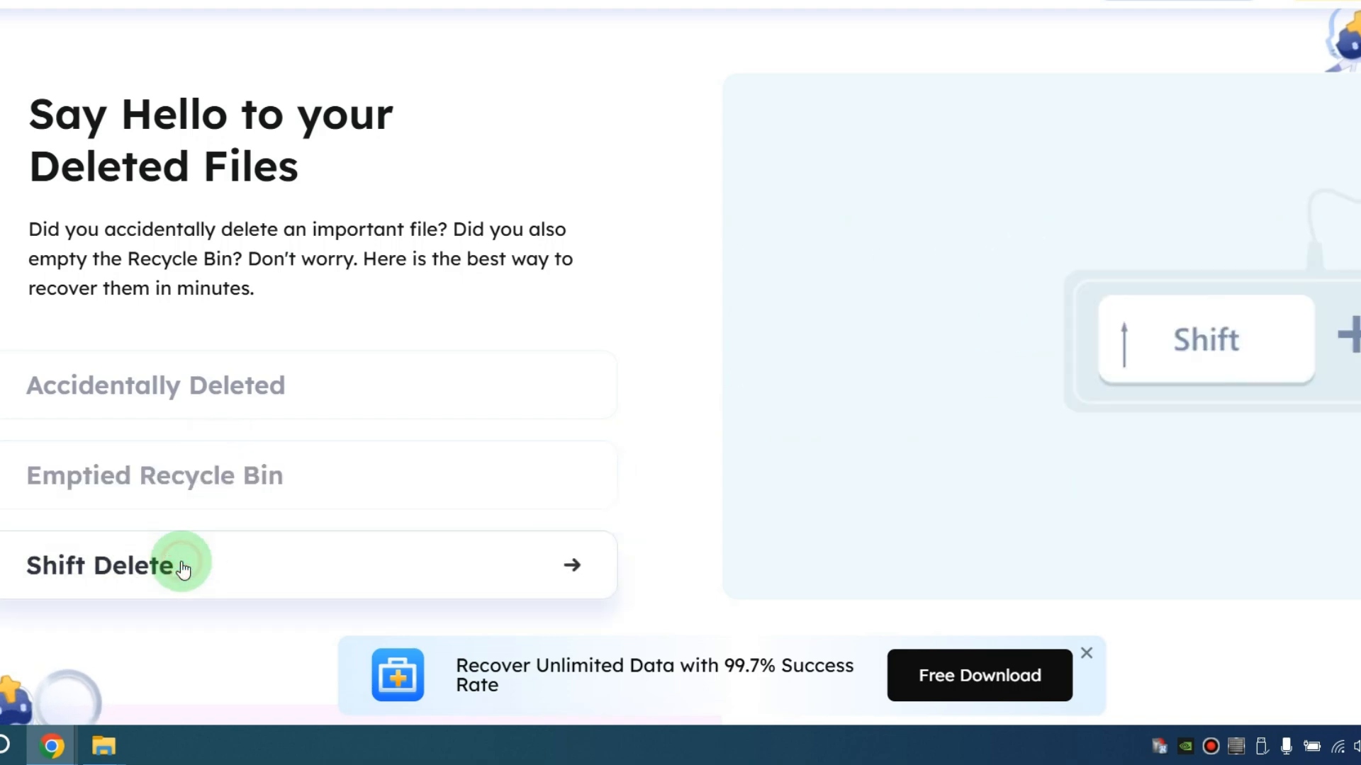